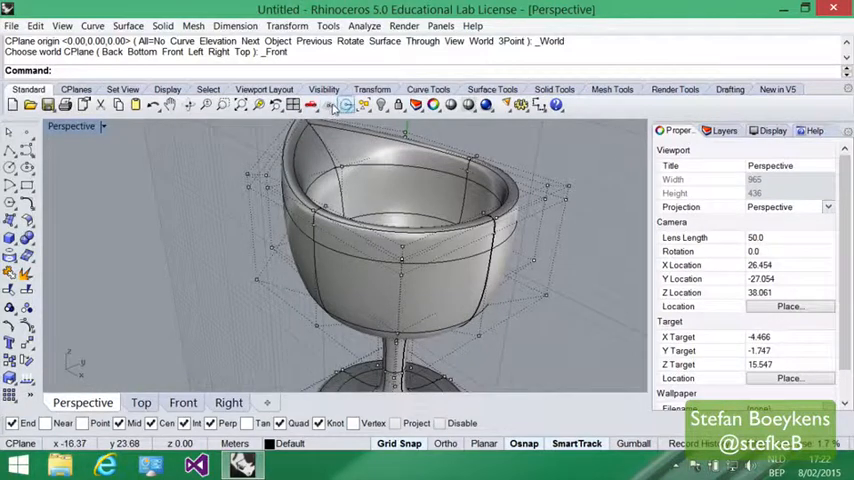
- Turn off the goblet's control points and select its closed surface in Perspective
click(328, 105)
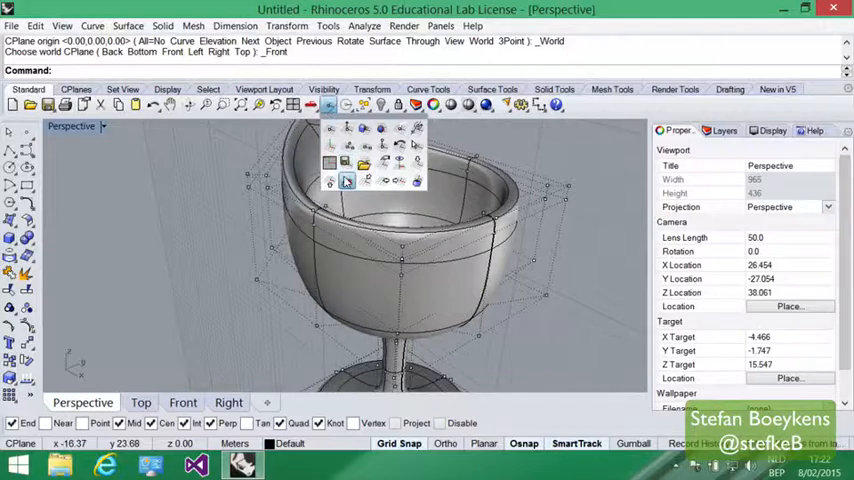
mouse_move(345, 181)
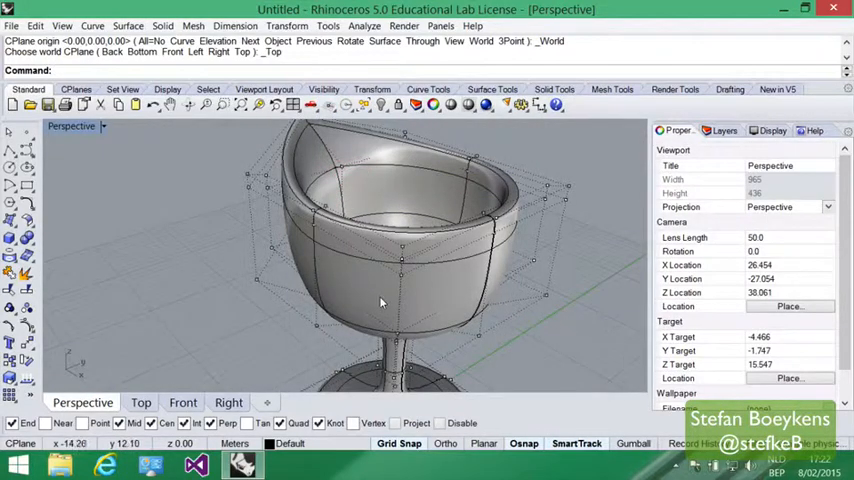
drag(380, 300, 200, 213)
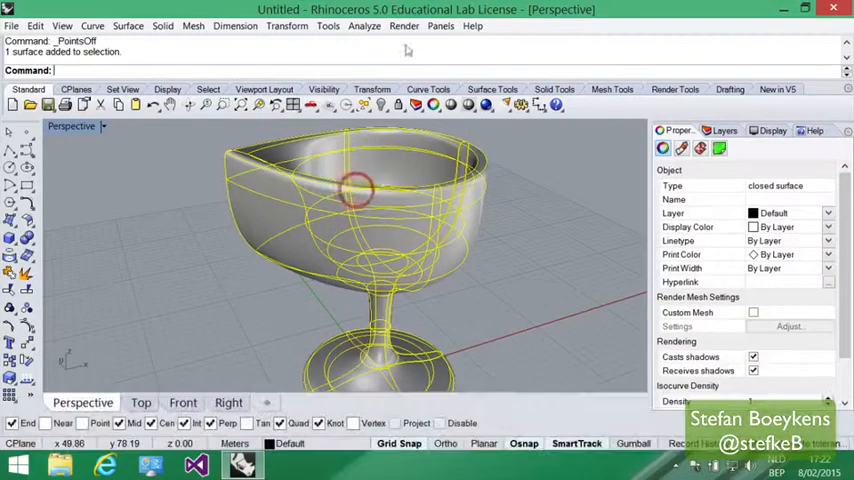
click(360, 26)
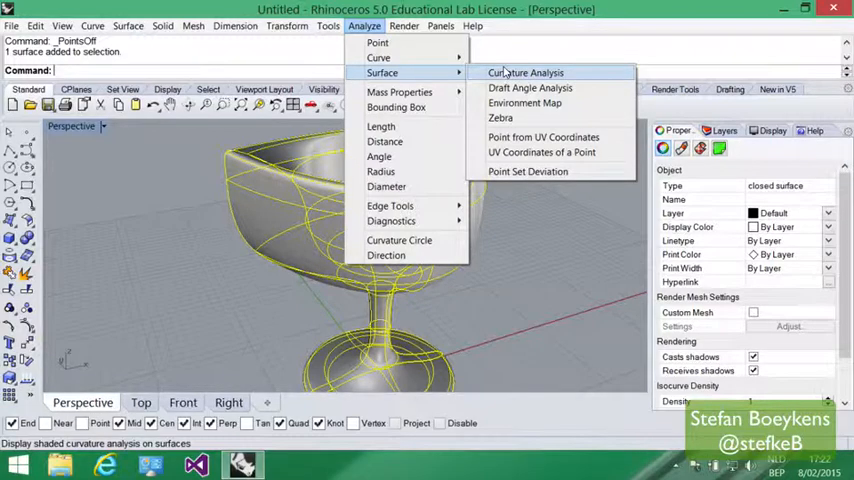
click(530, 72)
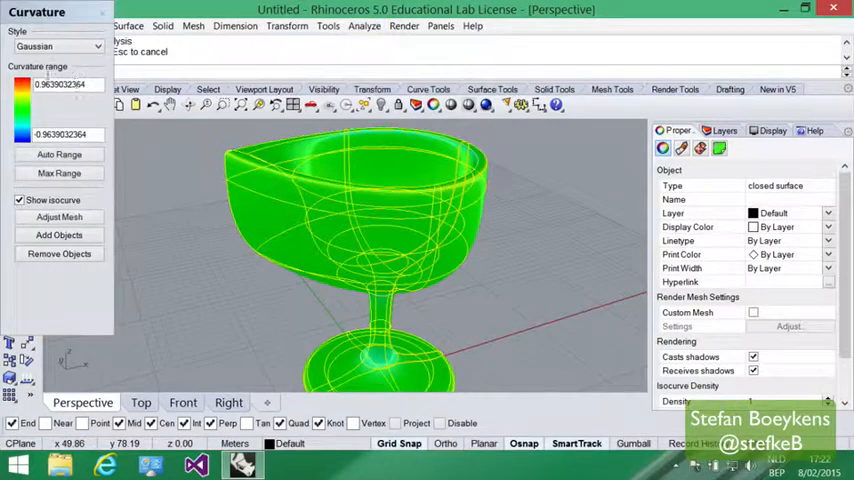
click(58, 154)
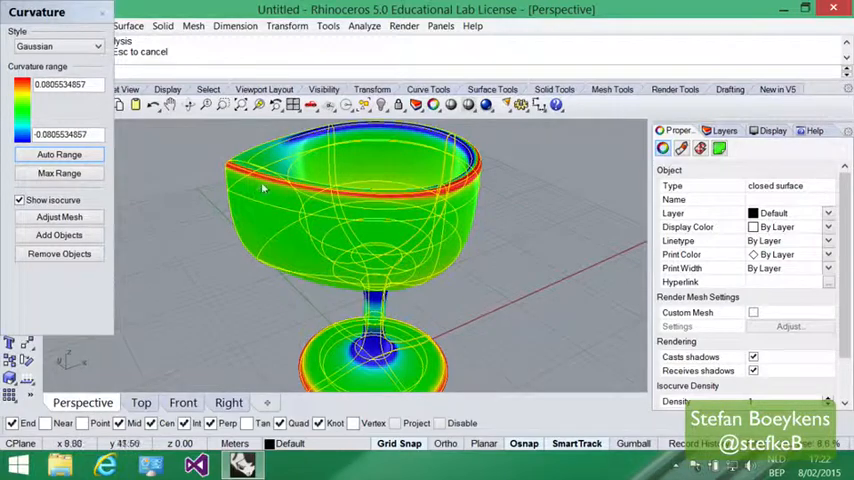
mouse_move(240, 175)
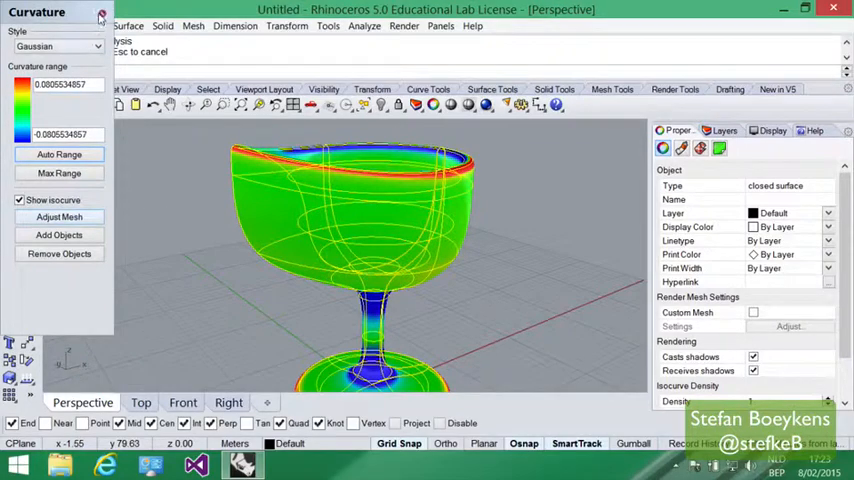
click(98, 12)
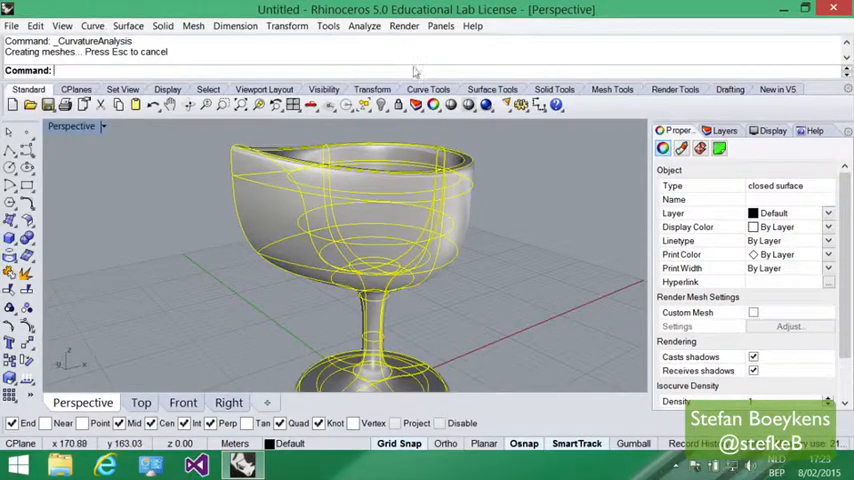
- Apply a brushed silver environment map to the goblet and orbit to watch reflections change
click(363, 25)
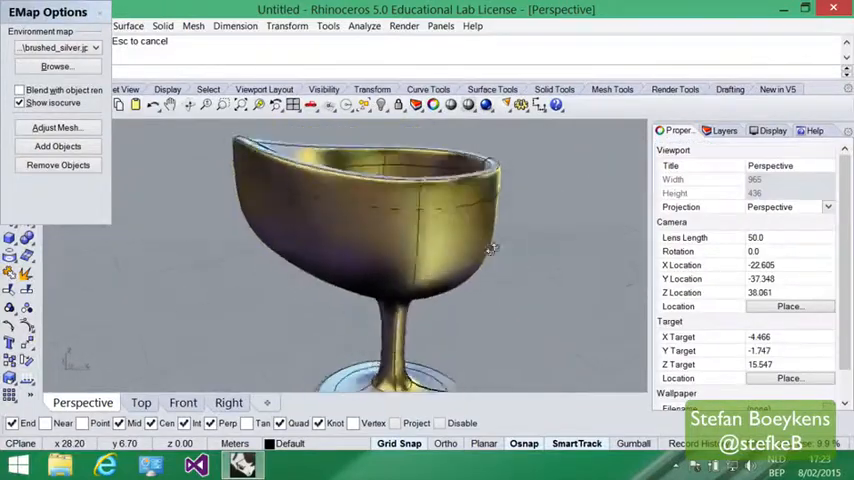
drag(490, 250, 440, 258)
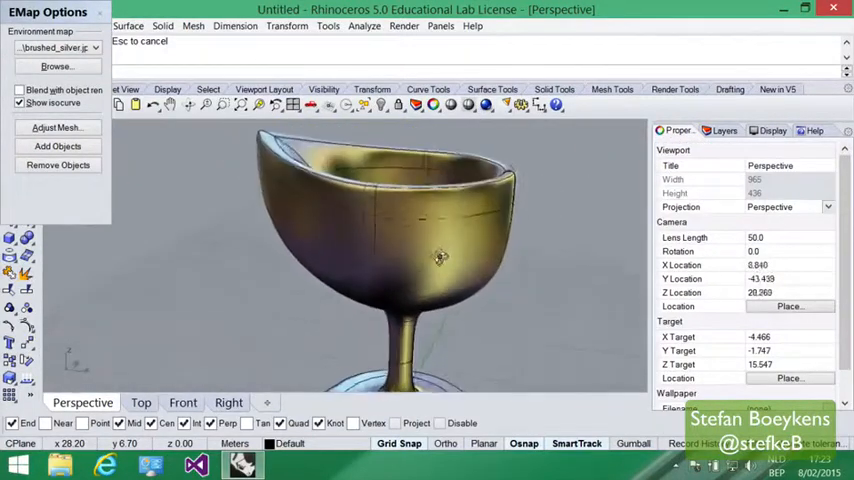
drag(440, 260, 475, 235)
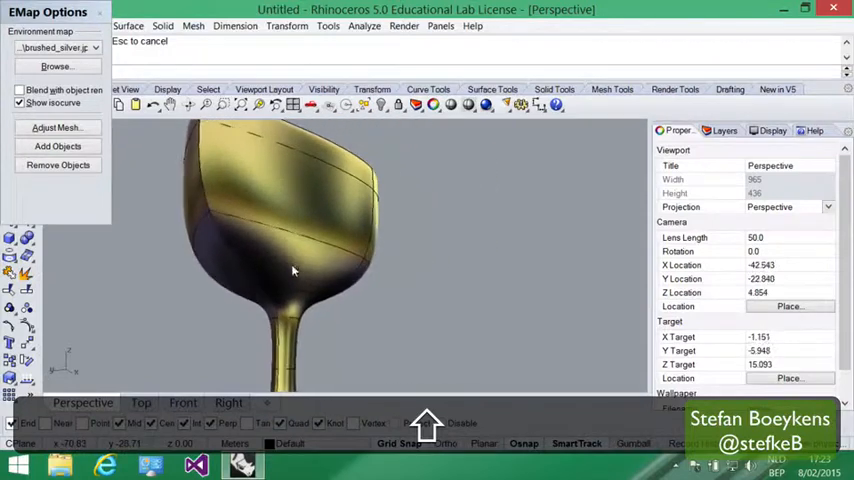
- Inspect the reflections from below and inside the bowl, zooming in on the interior
drag(295, 270, 387, 208)
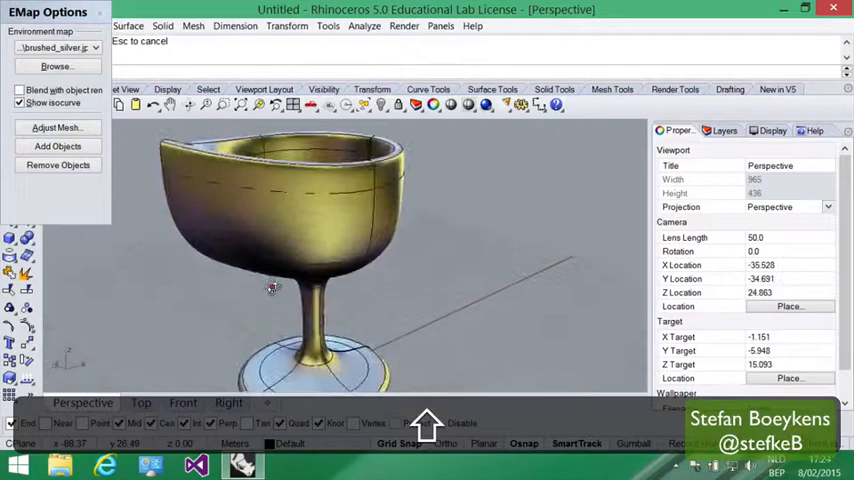
drag(273, 287, 455, 265)
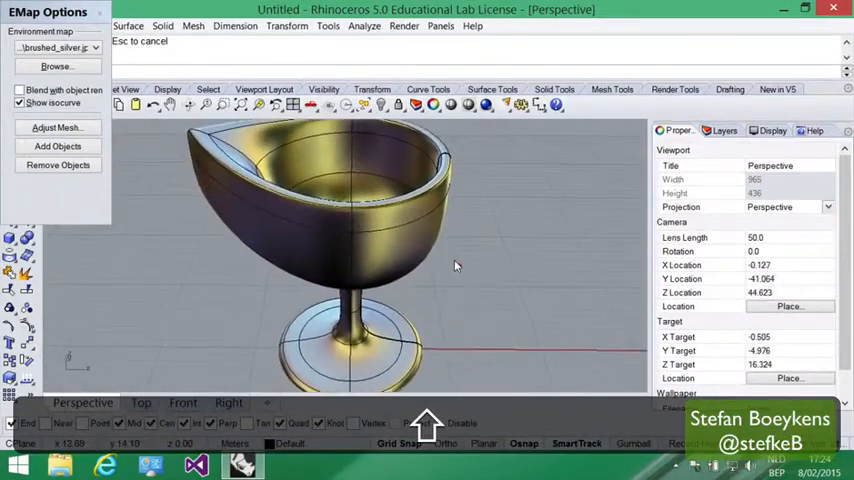
drag(455, 265, 335, 258)
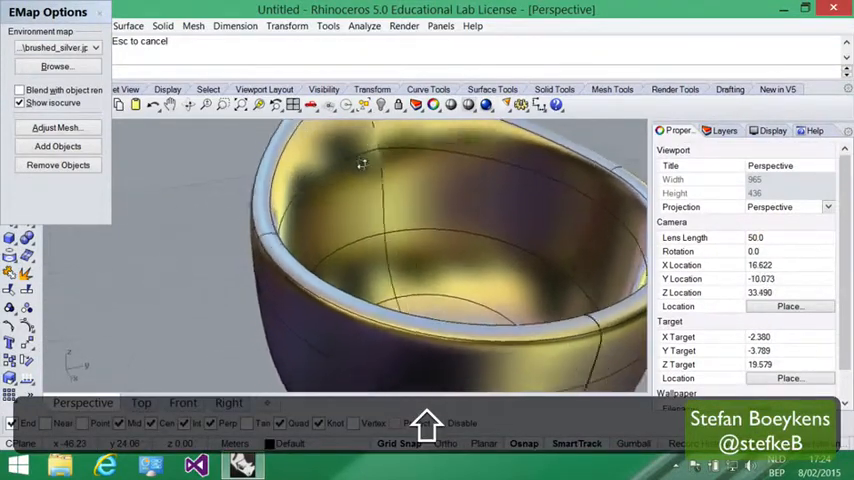
drag(361, 163, 380, 251)
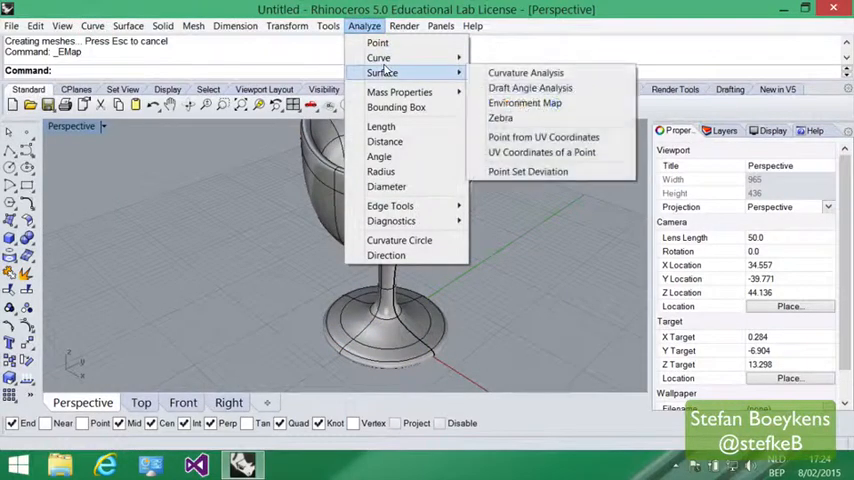
- Run Zebra analysis on the goblet with vertical stripes, then close Zebra Options
click(500, 118)
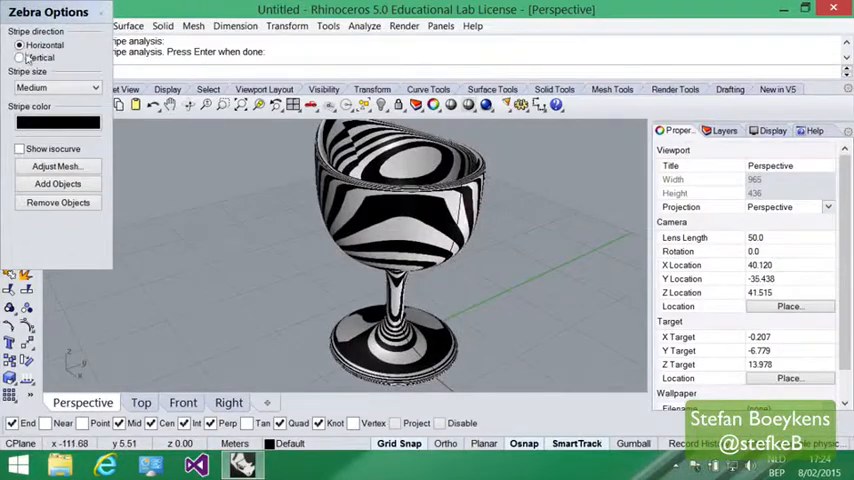
click(18, 57)
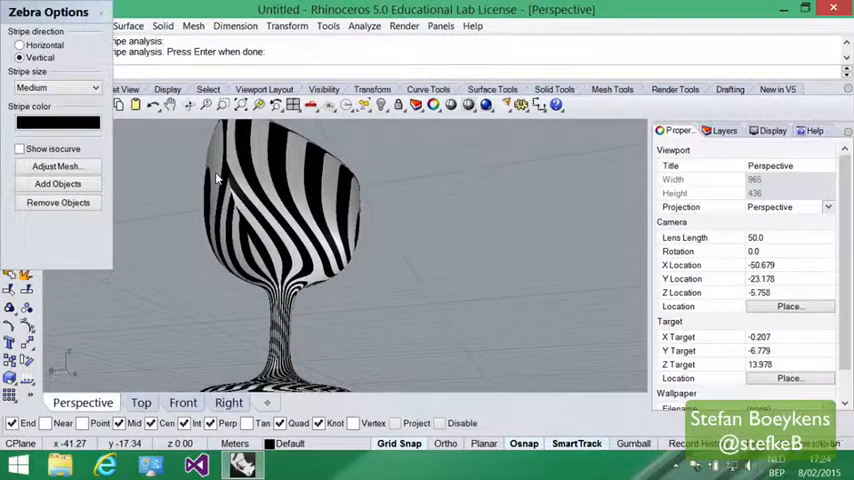
click(100, 10)
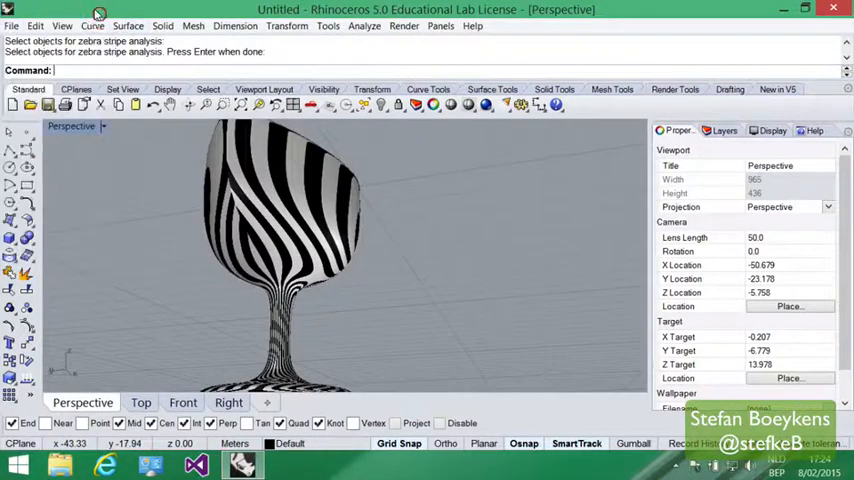